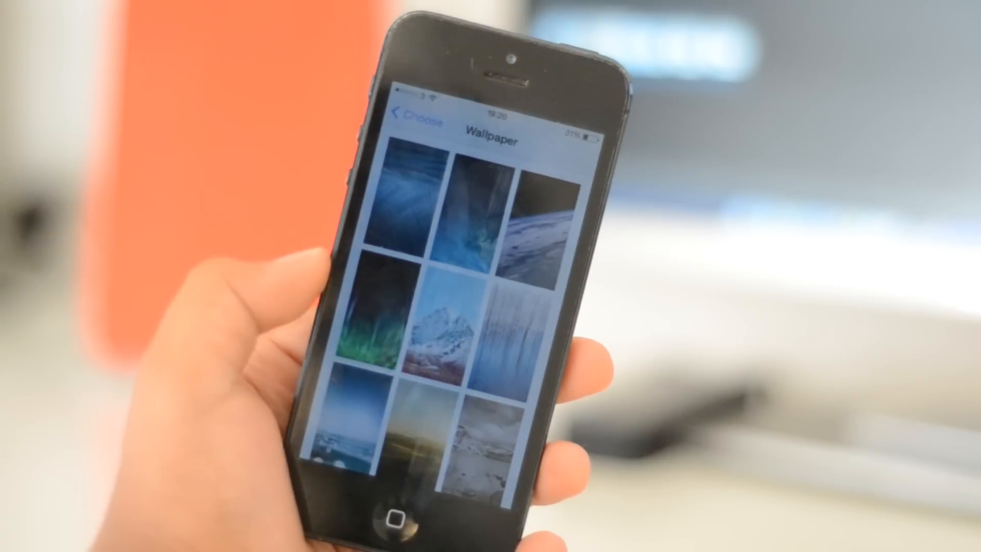
Step: Preview the snowy mountain peak wallpaper from Wallpaper > Choose
left_click(432, 328)
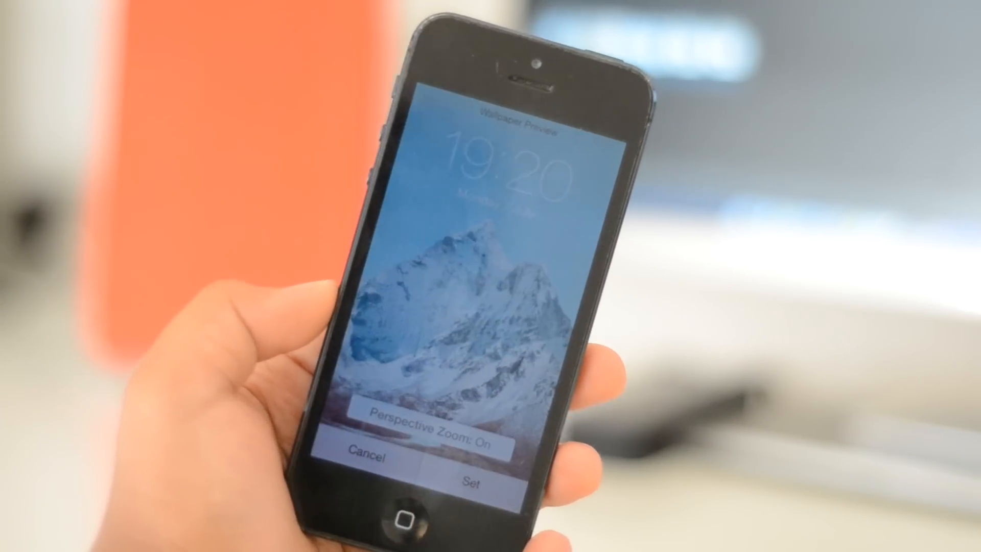
left_click(369, 457)
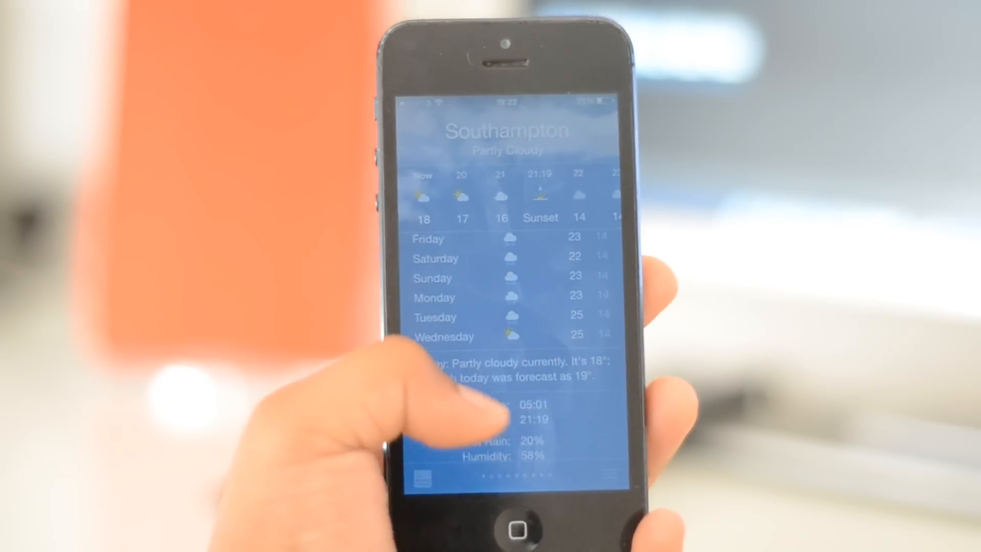
scroll("down", 3)
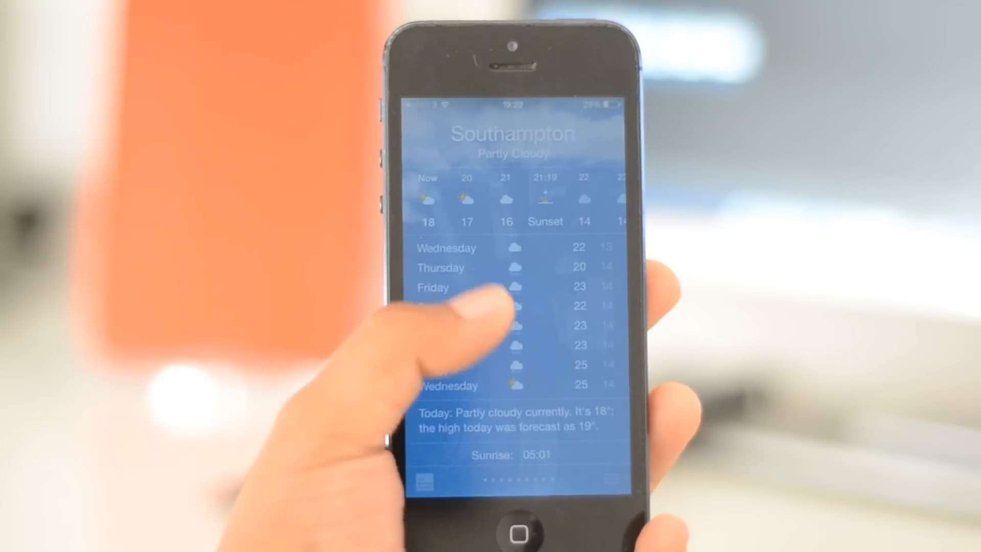
scroll("down", 3)
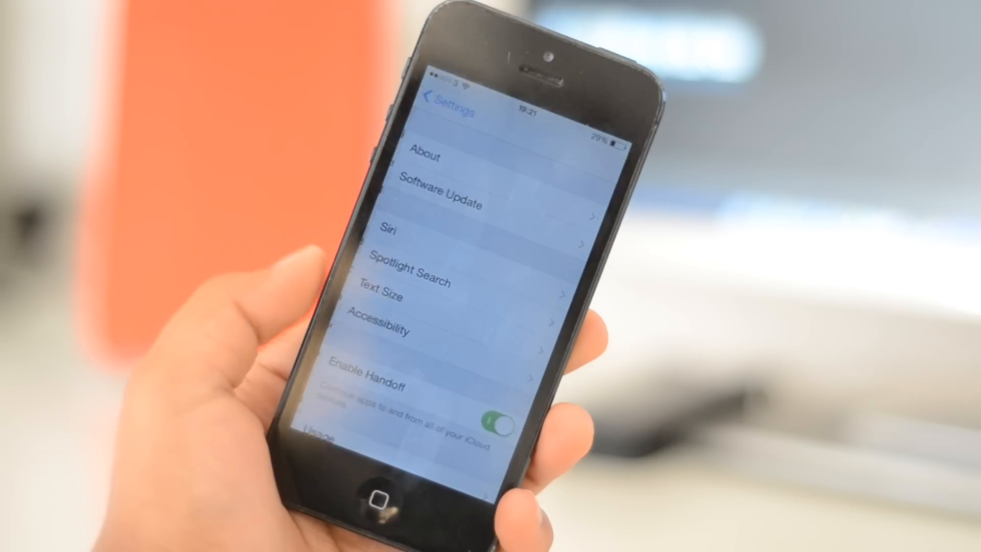
Step: Scroll General settings past Enable Handoff down to Keyboard, where QuickType is listed
scroll("down", 3)
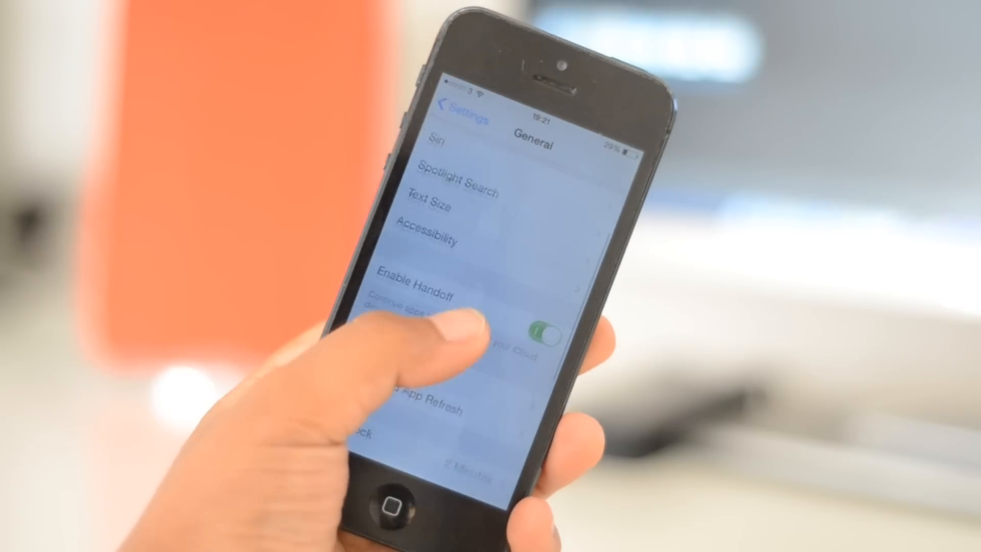
scroll("down", 3)
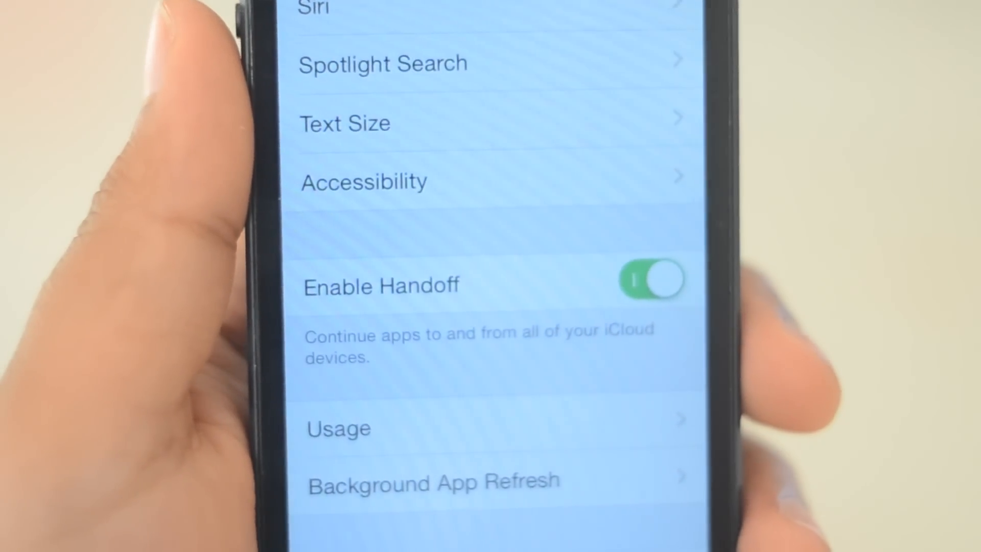
scroll("down", 3)
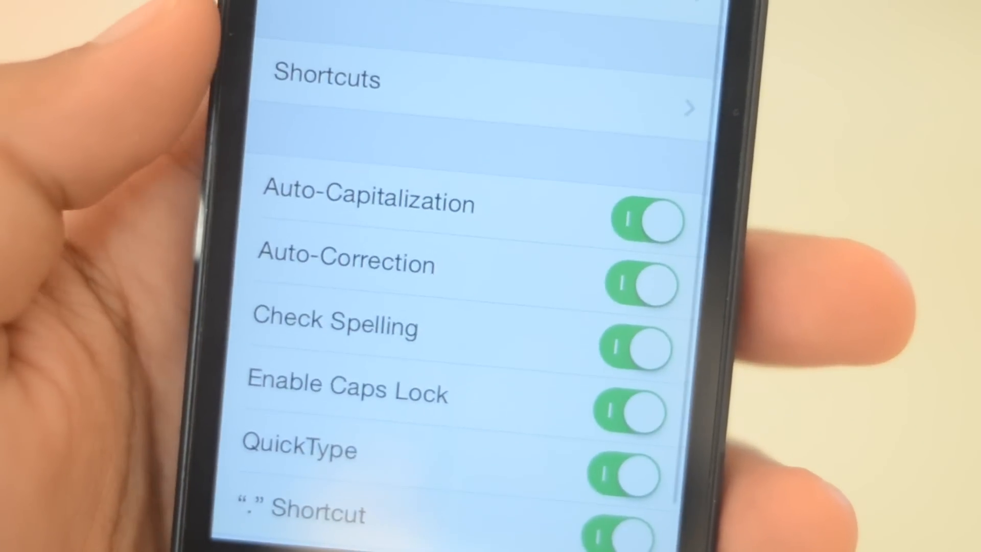